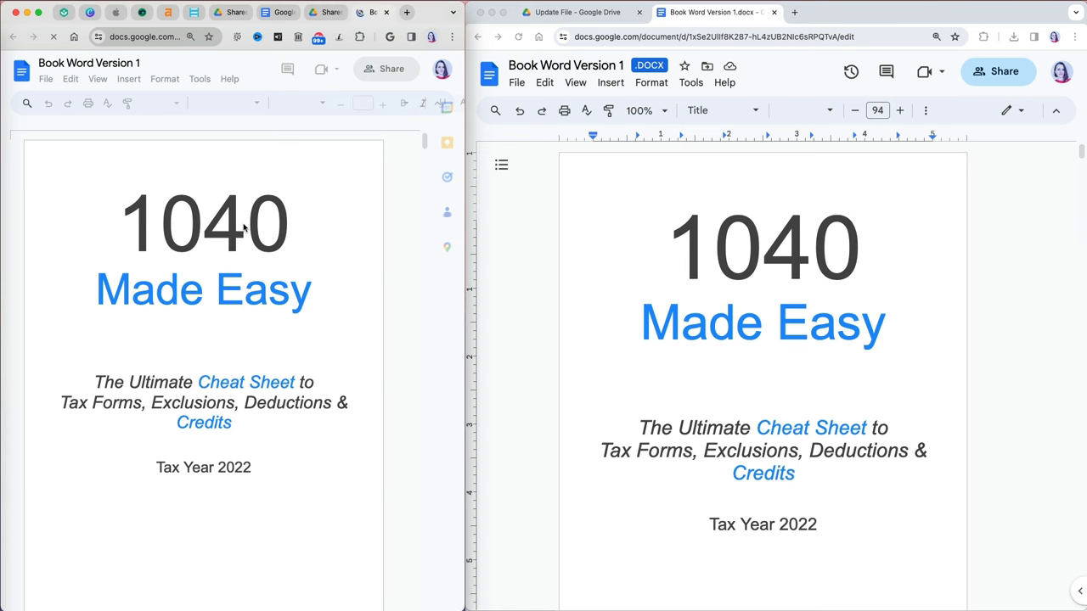
Step: Bring up the Update File folder tab and maximize the Drive window
click(575, 12)
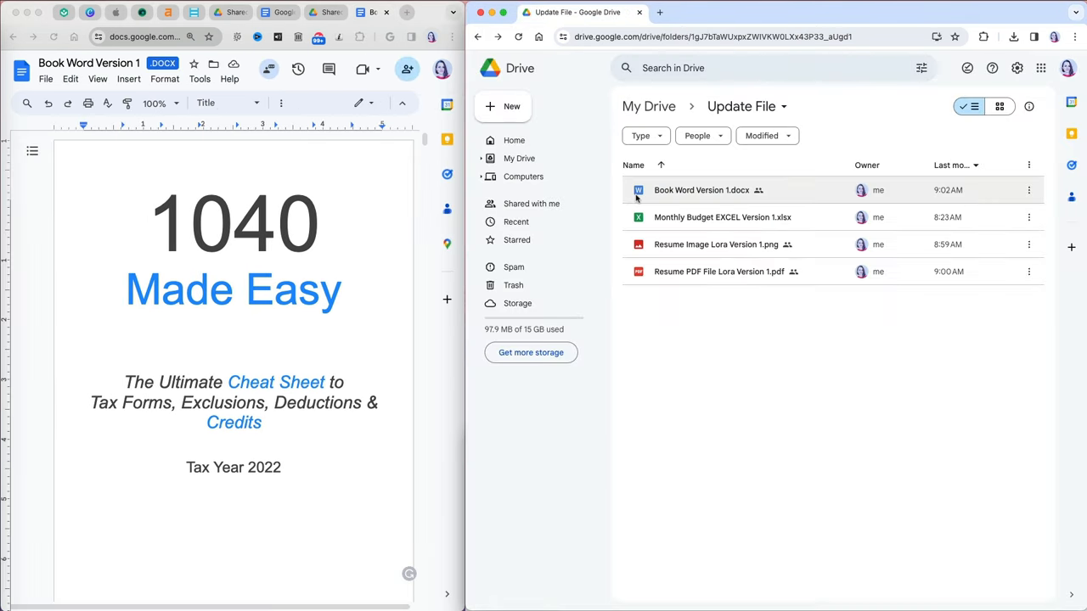
double_click(701, 189)
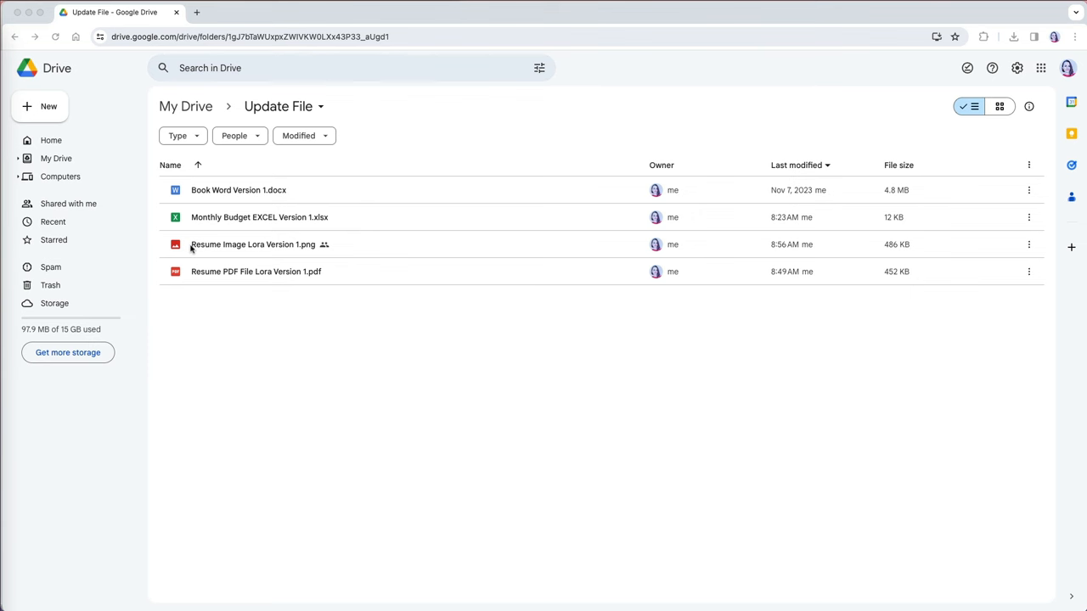
Step: Share the resume PNG with a person as Editor, with a thank-you-for-the-consideration message
double_click(253, 245)
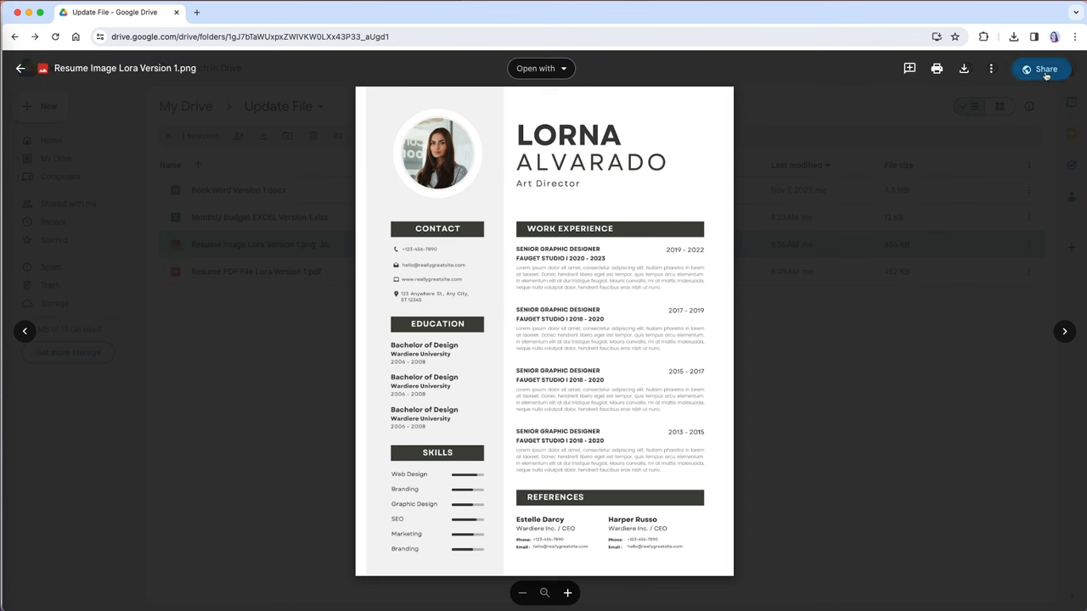
mouse_move(1044, 69)
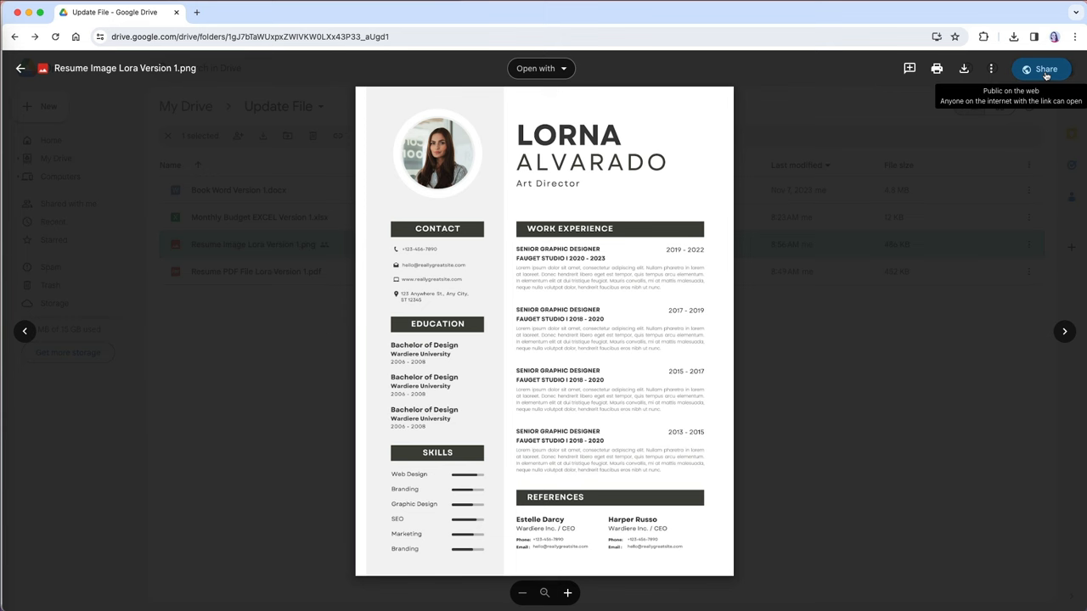
click(1041, 68)
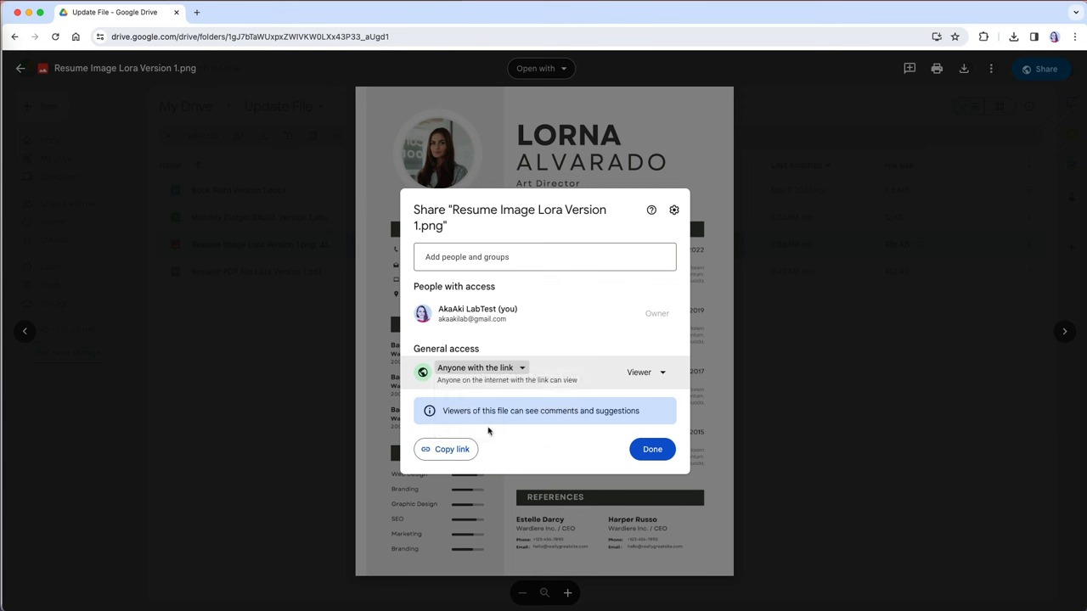
click(444, 449)
text(Thank you fo)
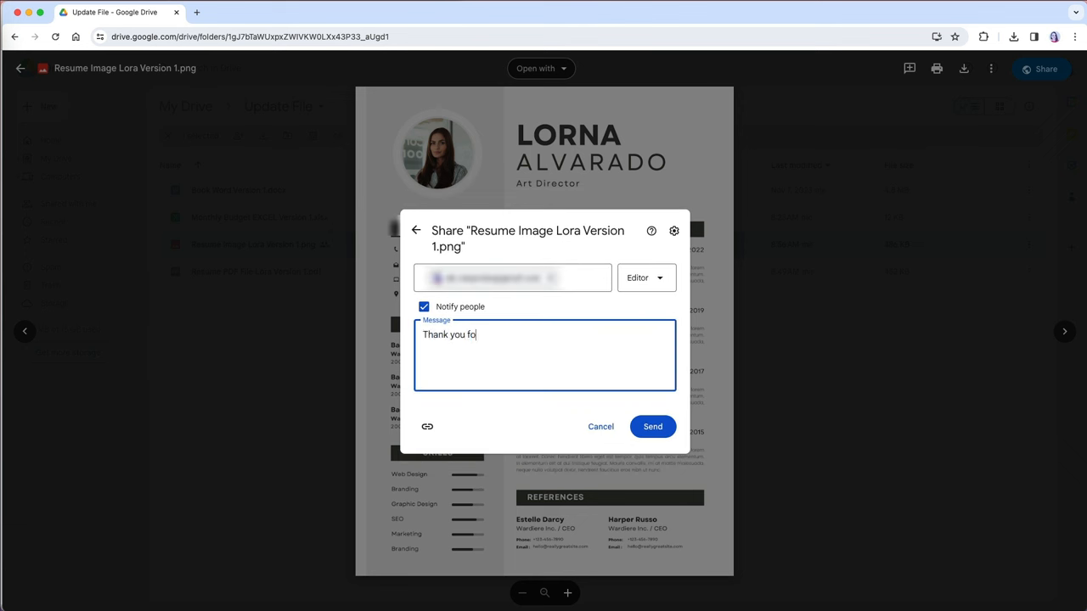
text(r the consideration)
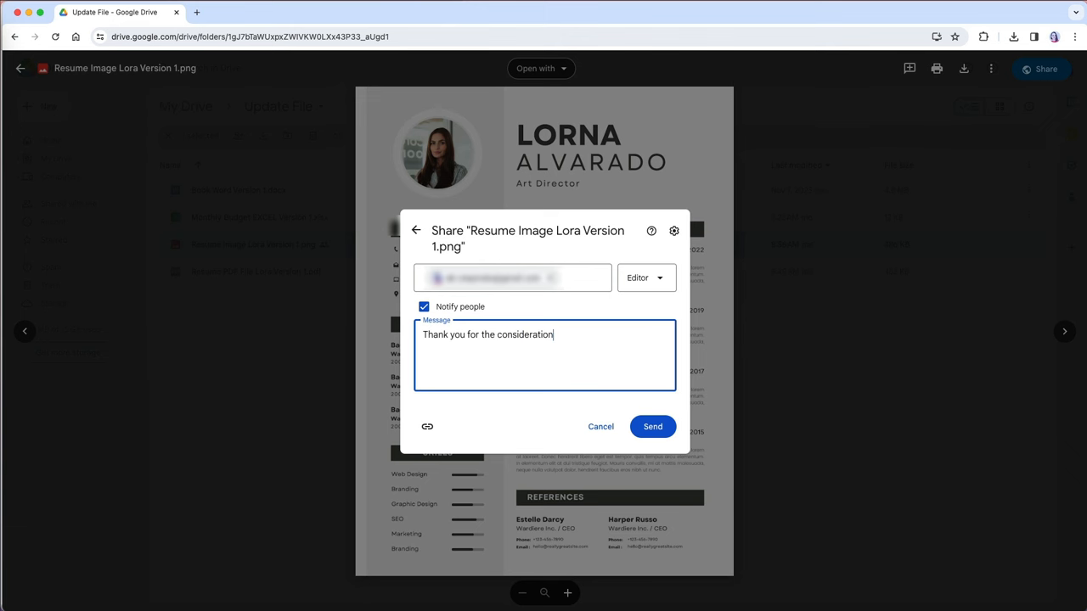
click(652, 427)
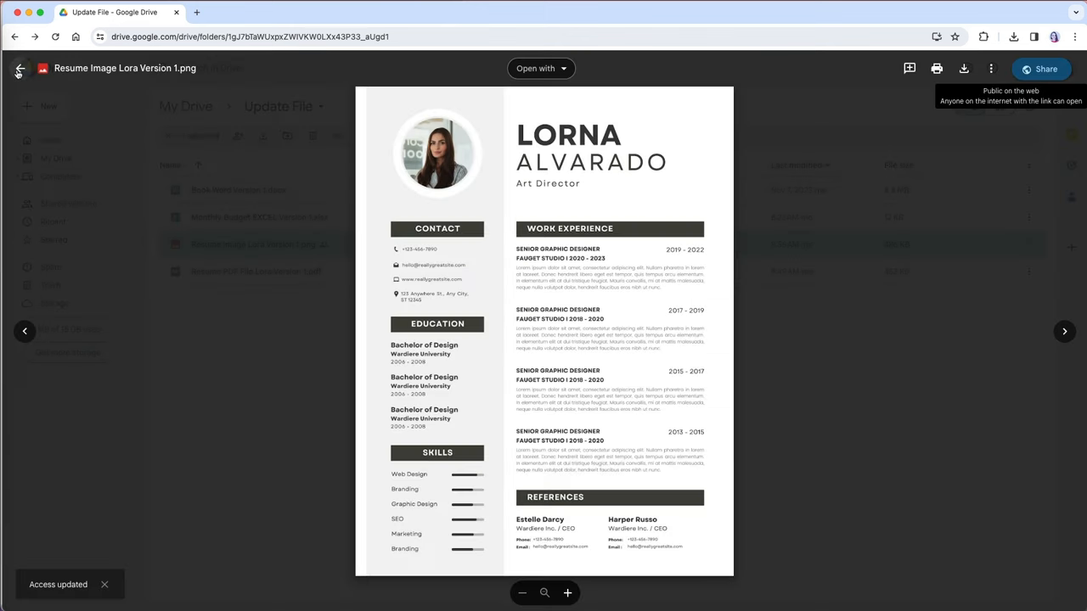
Step: Close the resume preview and return to the Update File folder
click(15, 69)
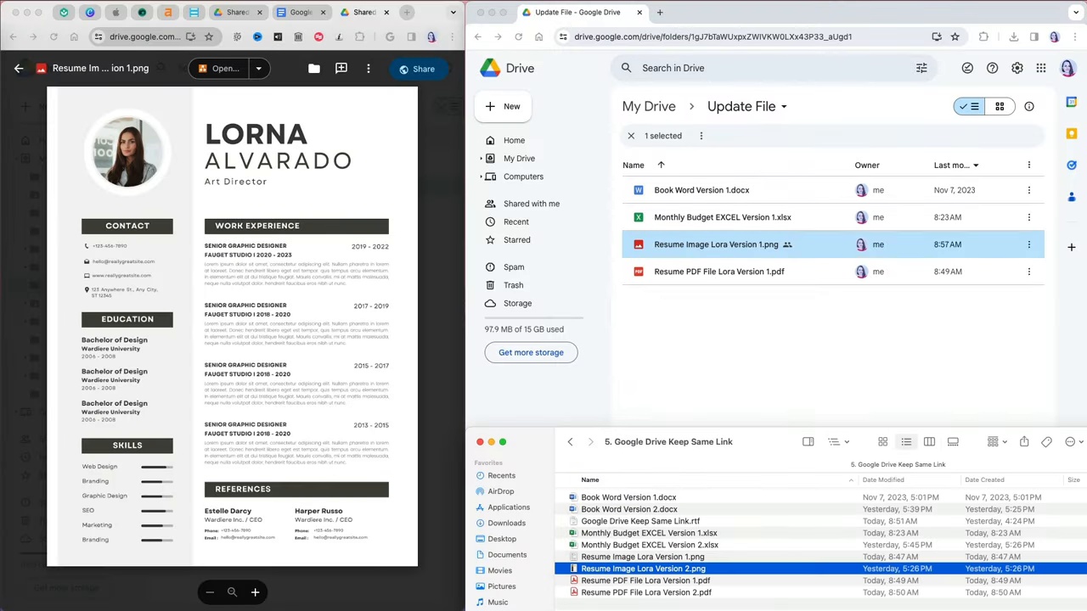
Step: Upload Version 2 of the resume image through File information > Manage versions
click(476, 441)
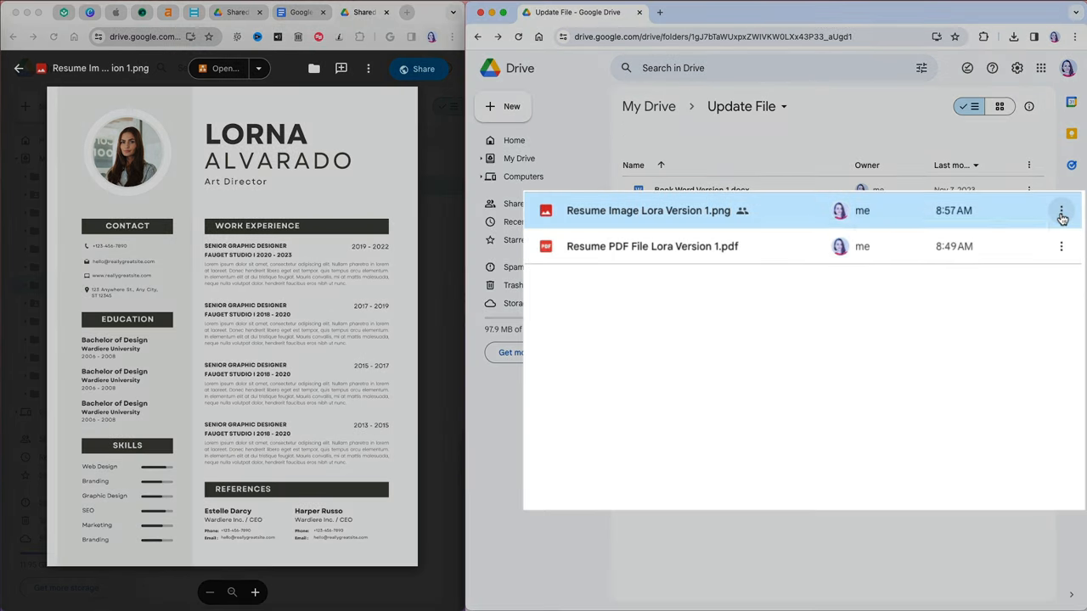
click(1057, 215)
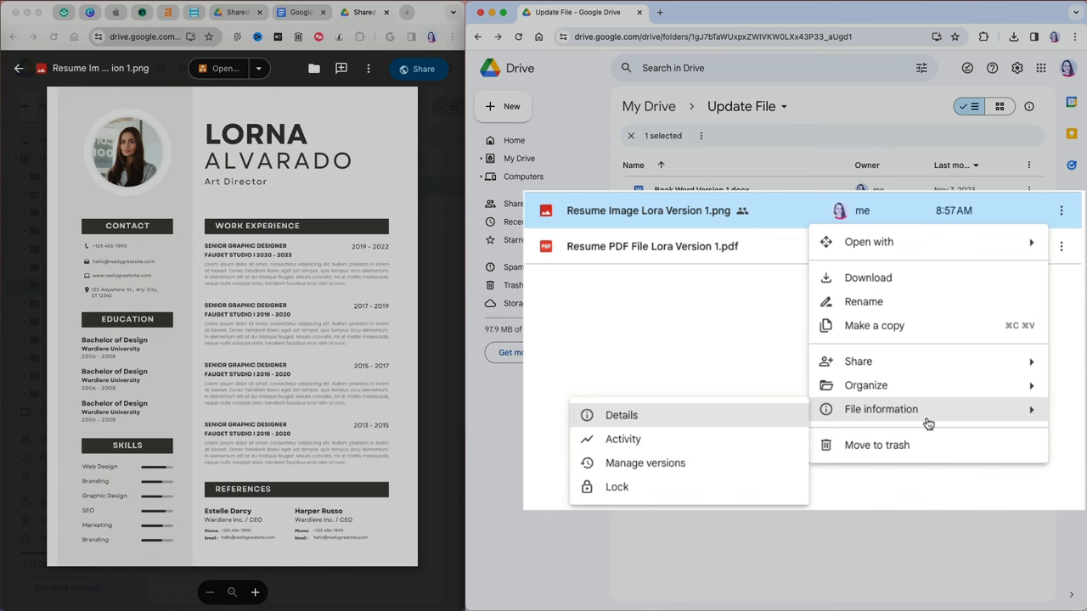
mouse_move(652, 439)
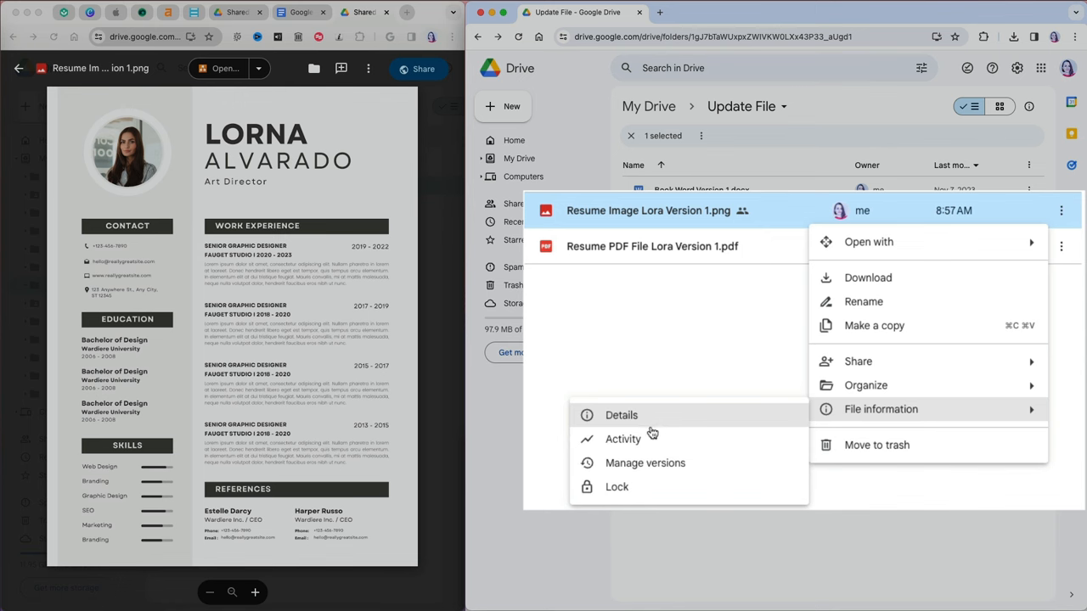
mouse_move(651, 471)
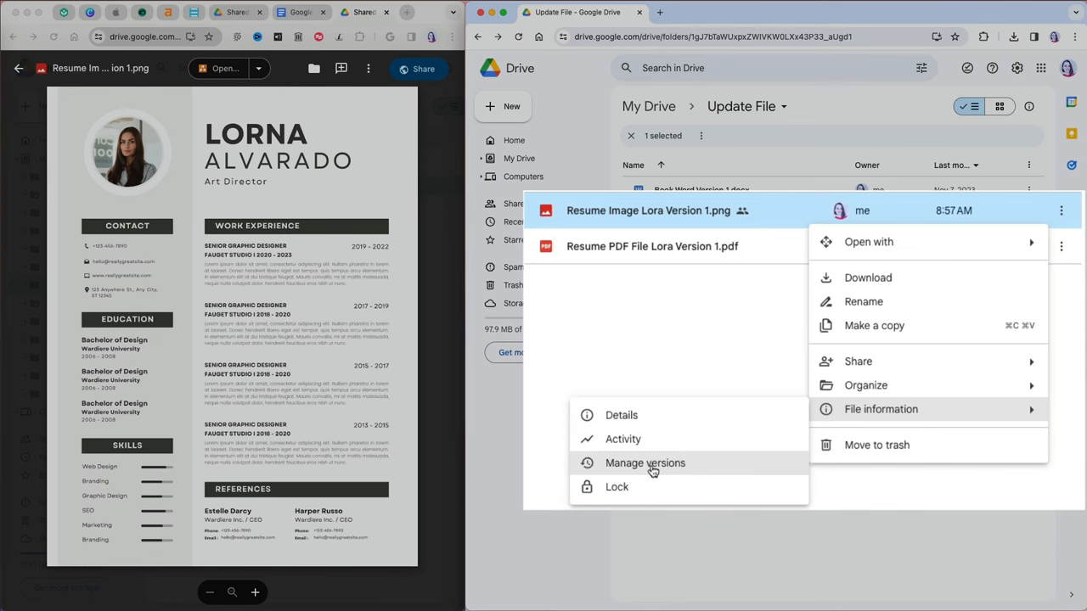
click(644, 463)
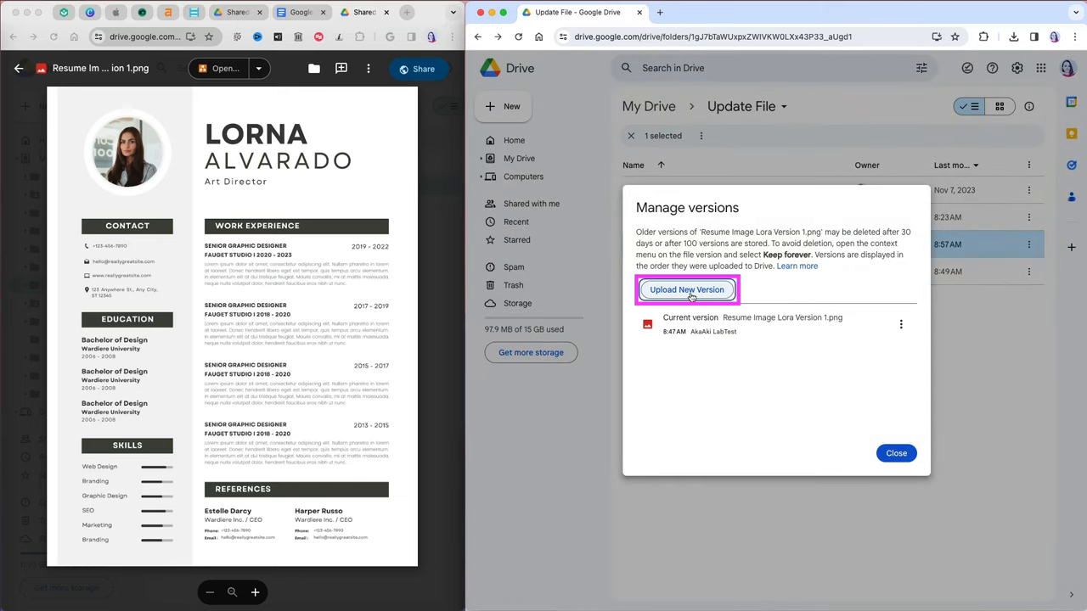
click(687, 290)
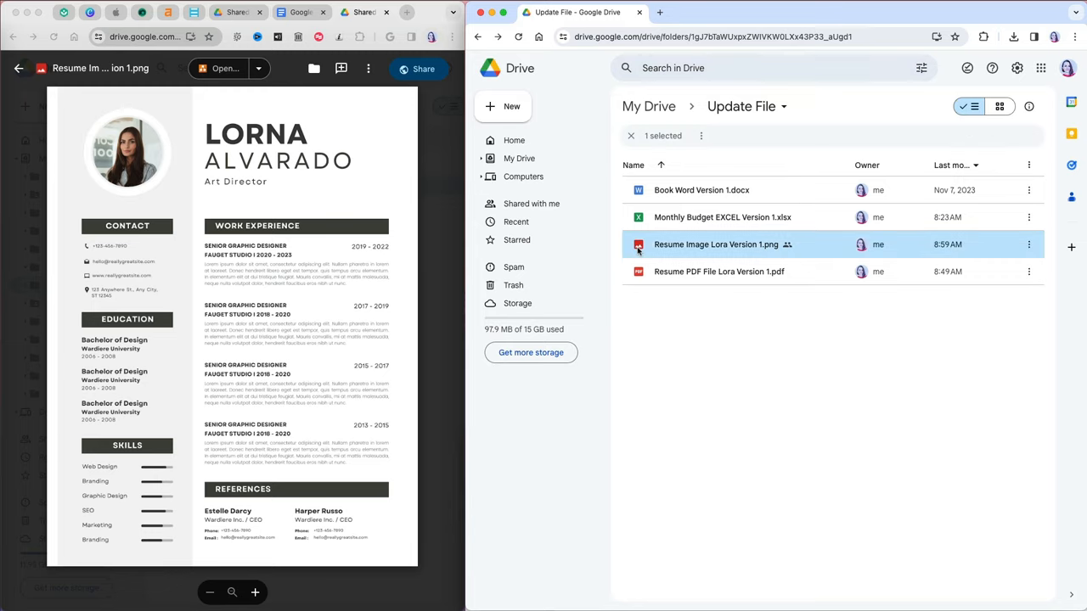
Step: Preview the updated resume image and refresh the other window to compare
double_click(715, 245)
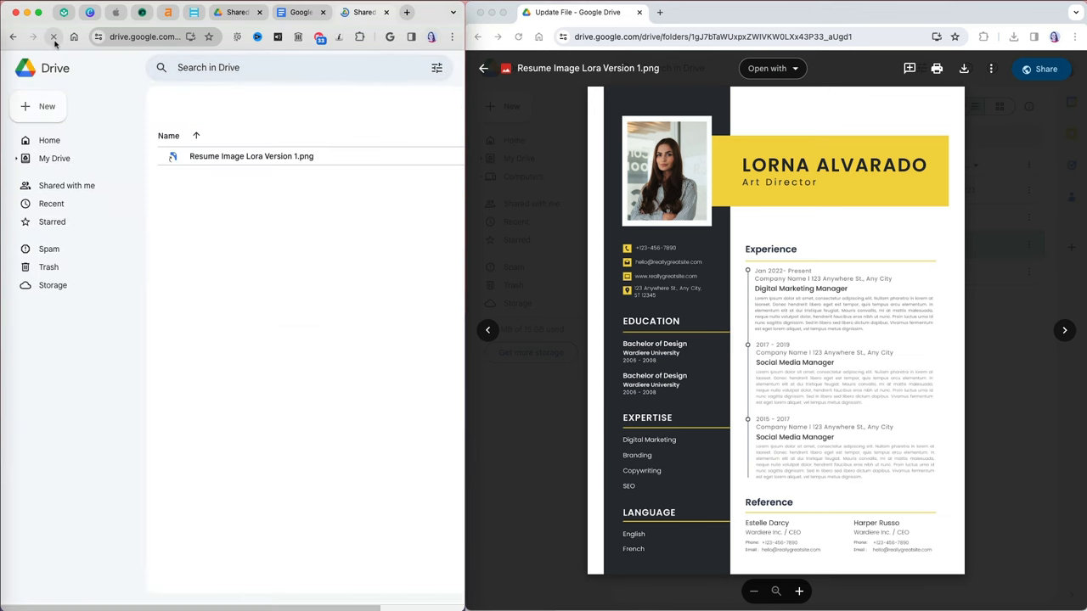
click(251, 185)
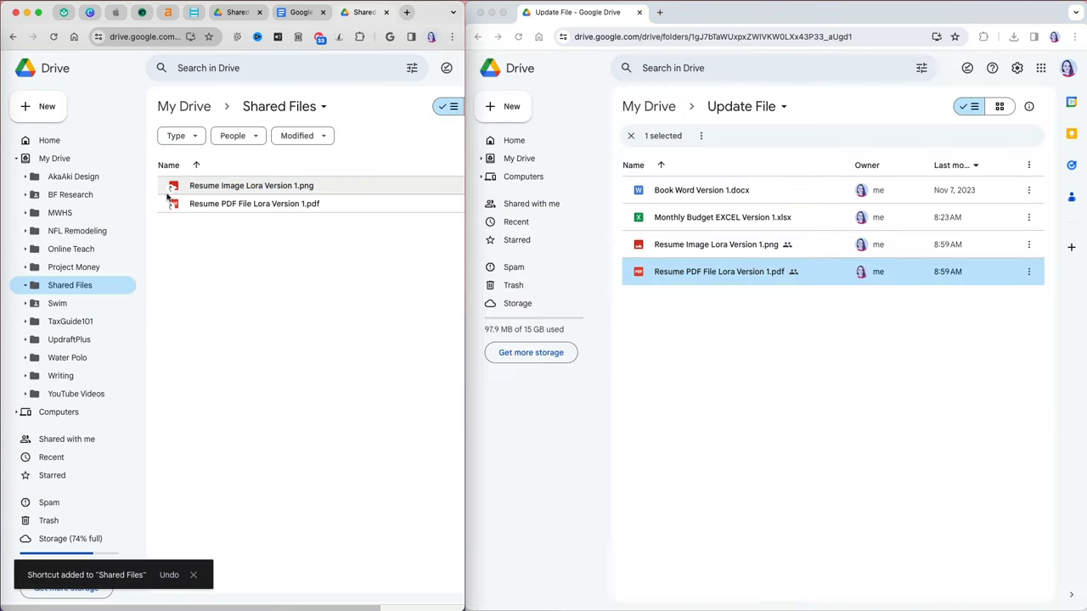
Step: Upload Resume PDF File Lora Version 2.pdf as the PDF's current version, then close the list
double_click(253, 203)
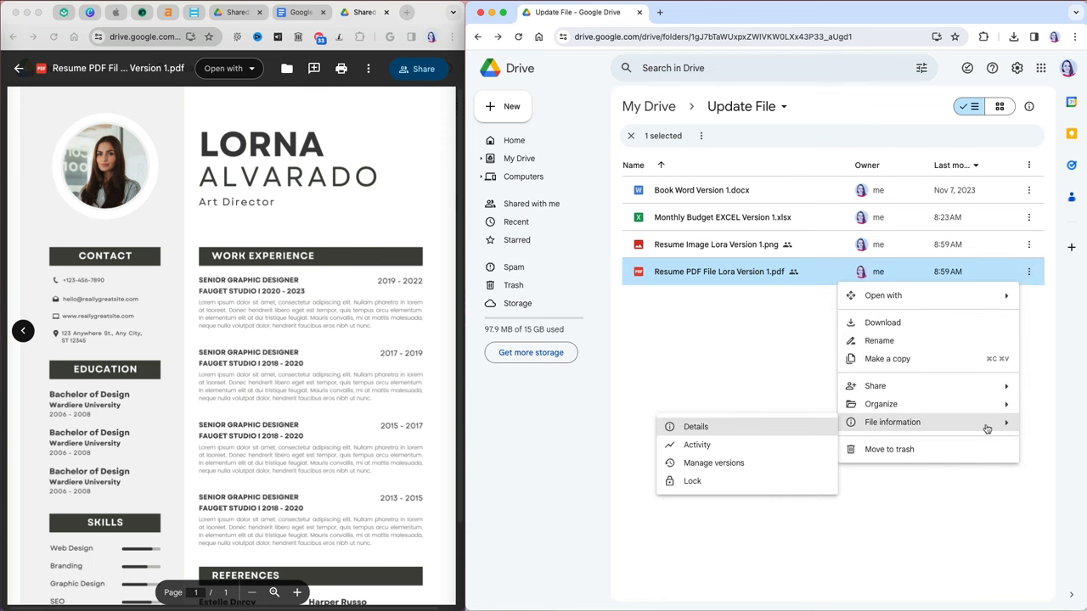
mouse_move(736, 463)
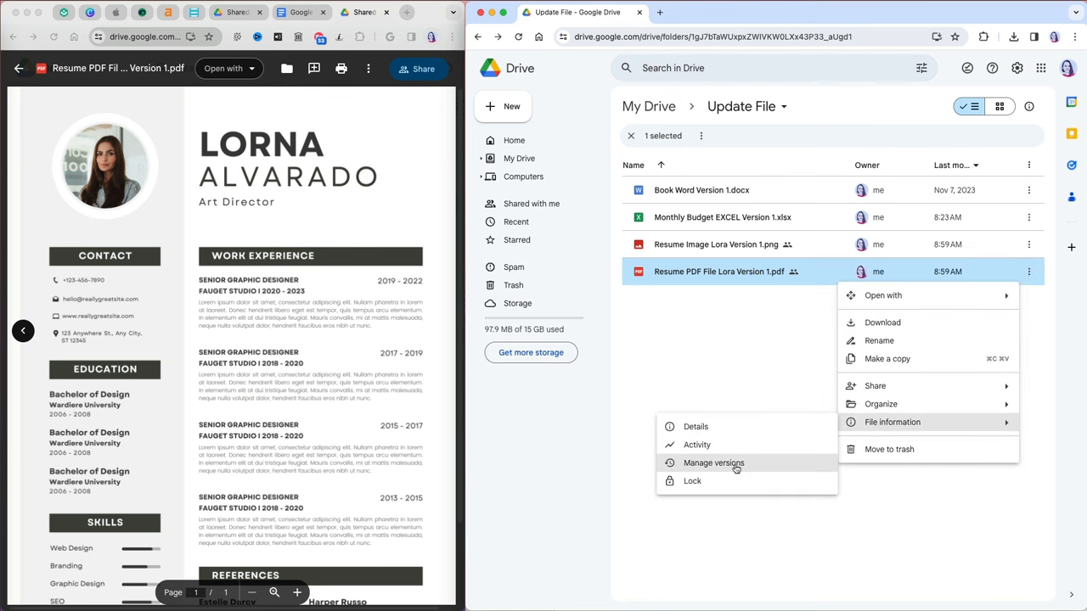
click(712, 463)
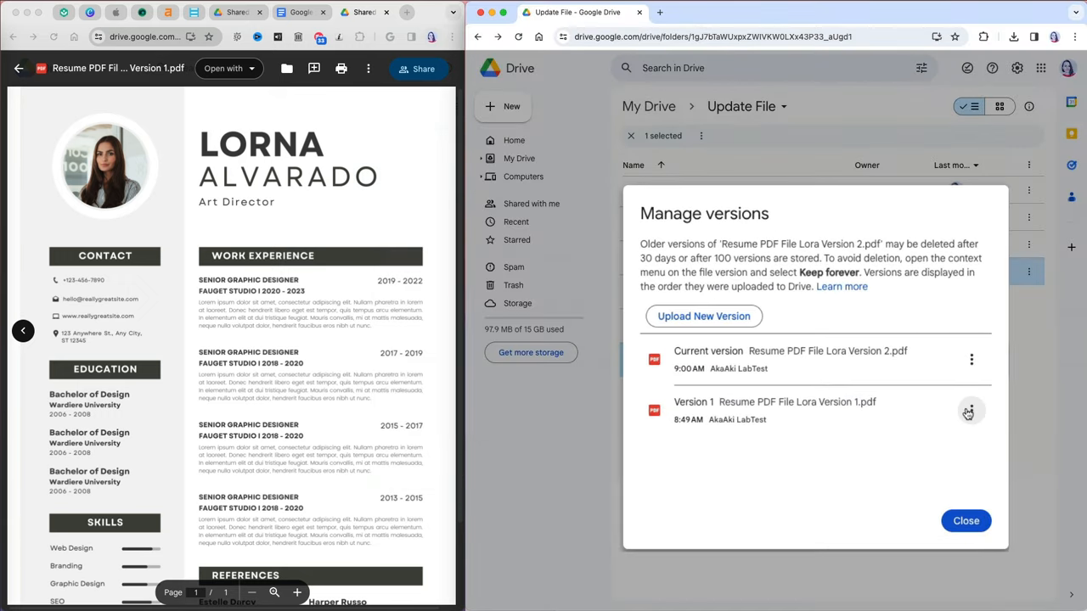
click(971, 410)
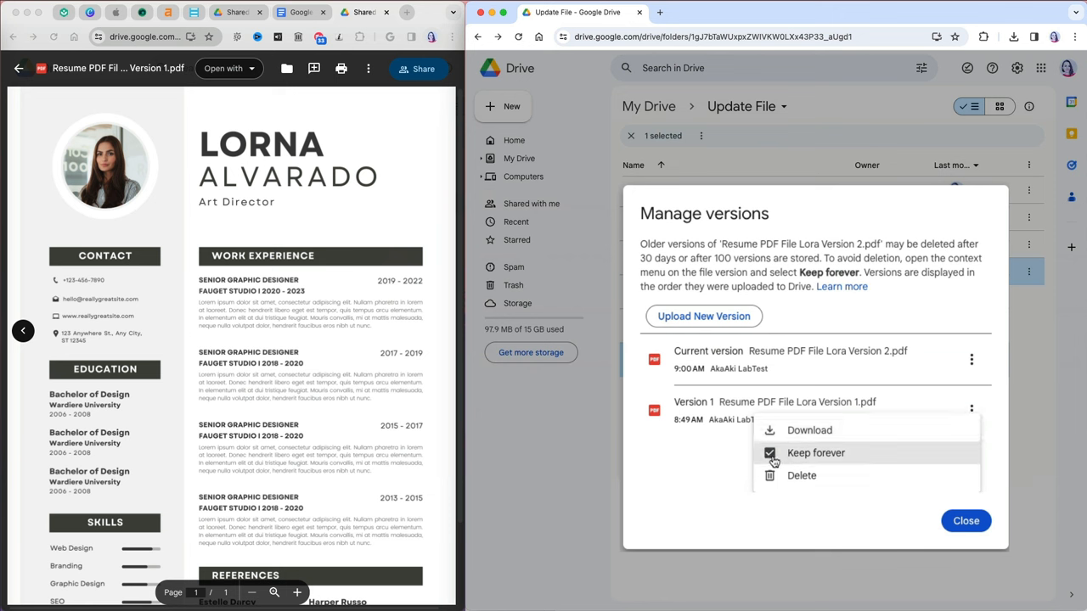
click(775, 454)
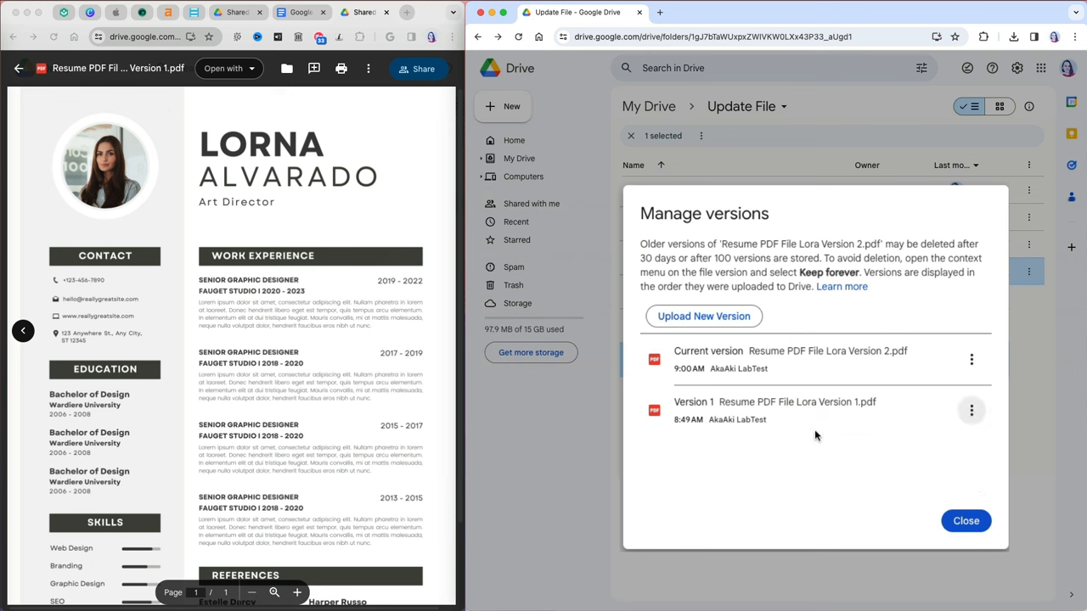
mouse_move(965, 520)
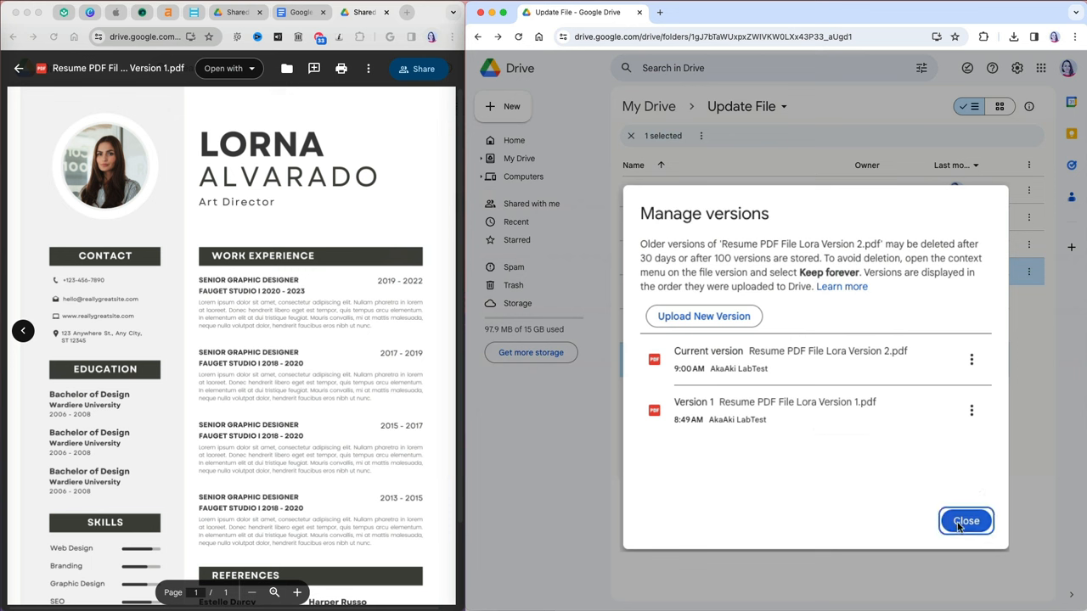
click(966, 521)
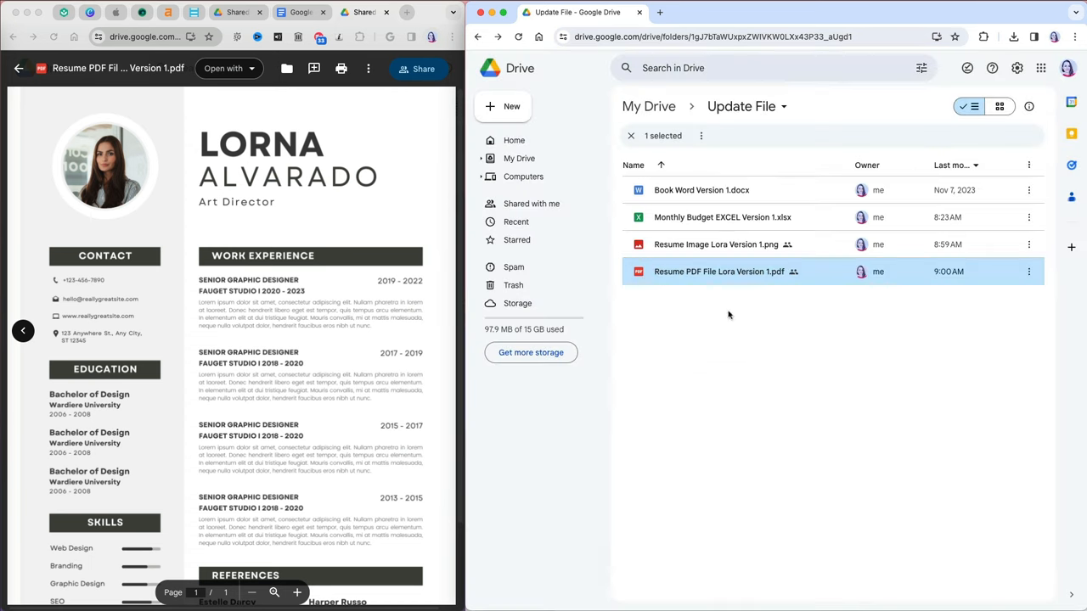
Step: Preview the resume PDF's yellow Version 2 design, then close the previews
double_click(719, 271)
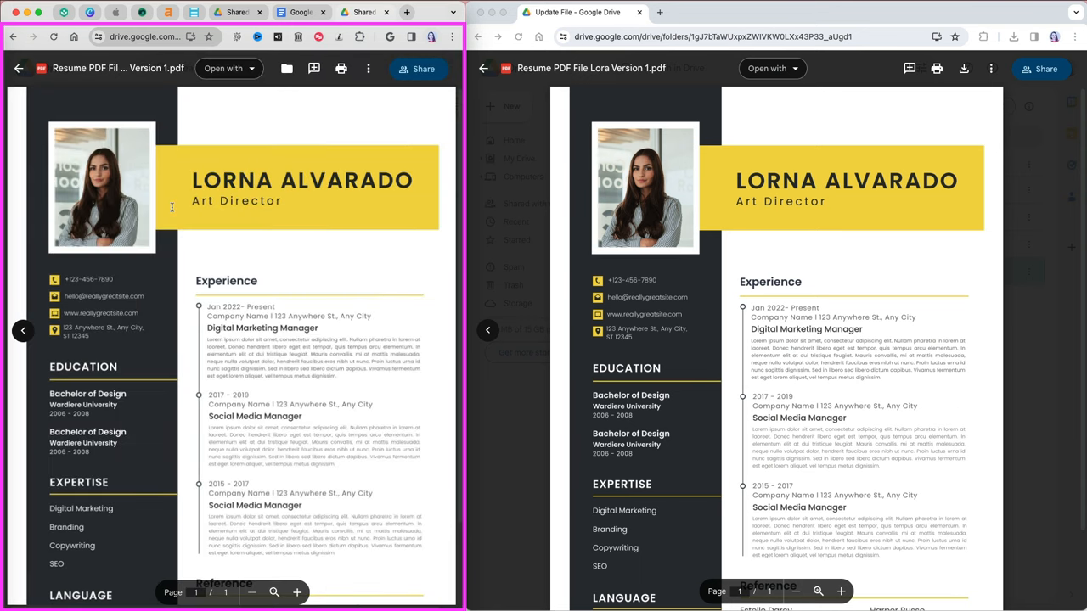
click(24, 69)
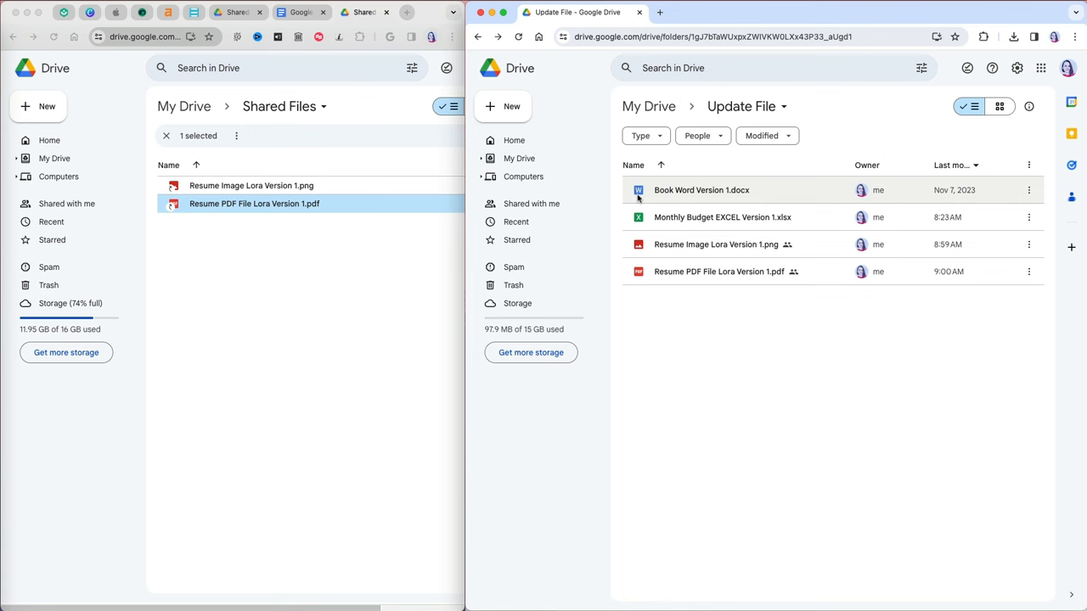
Step: Open Book Word Version 1.docx and invite a person to share it
click(788, 13)
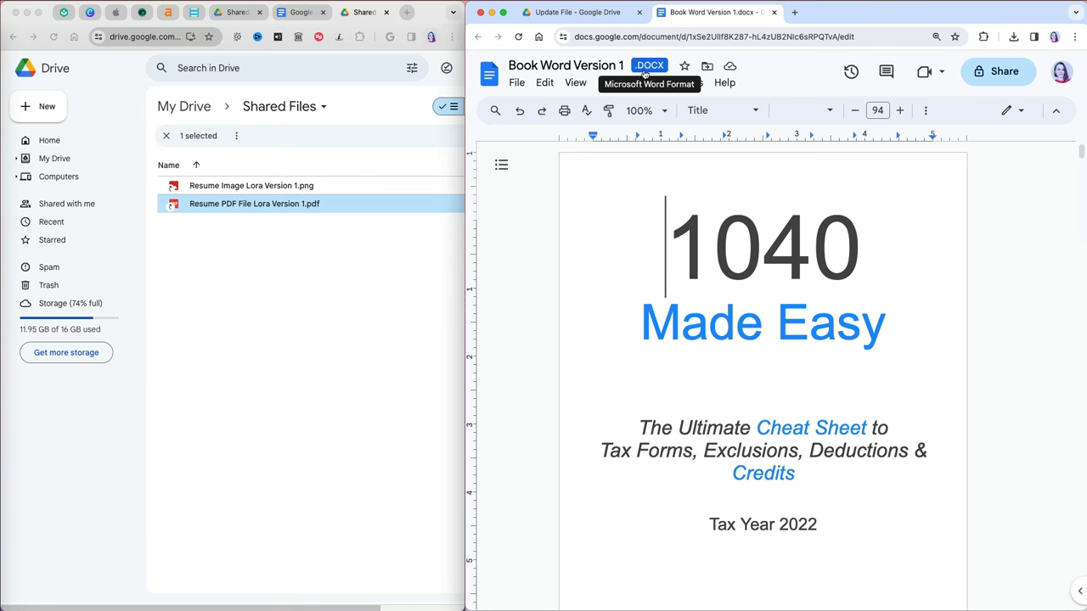
click(997, 72)
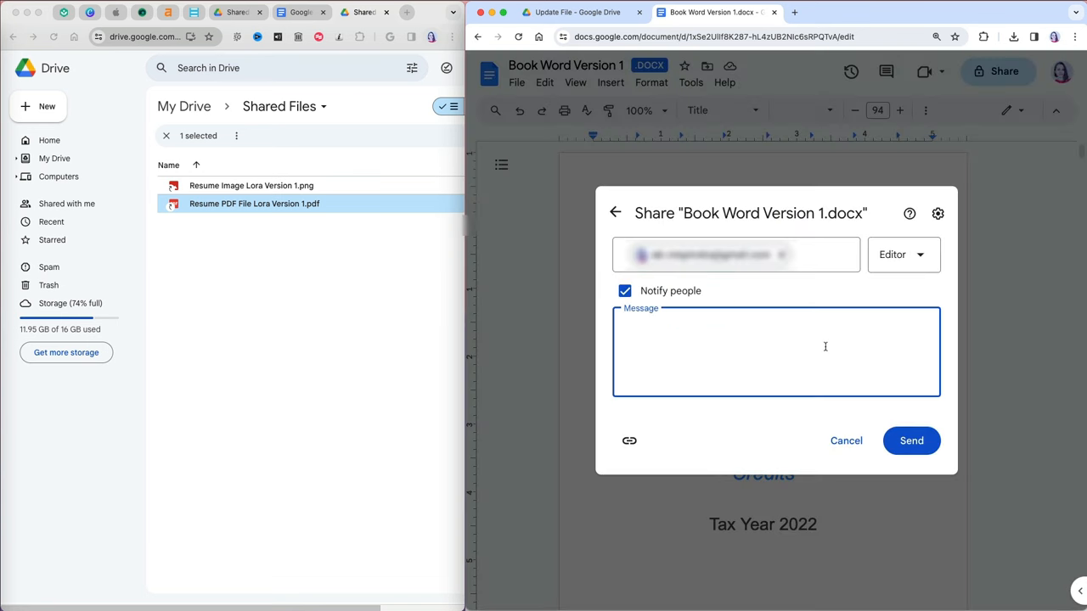
click(911, 441)
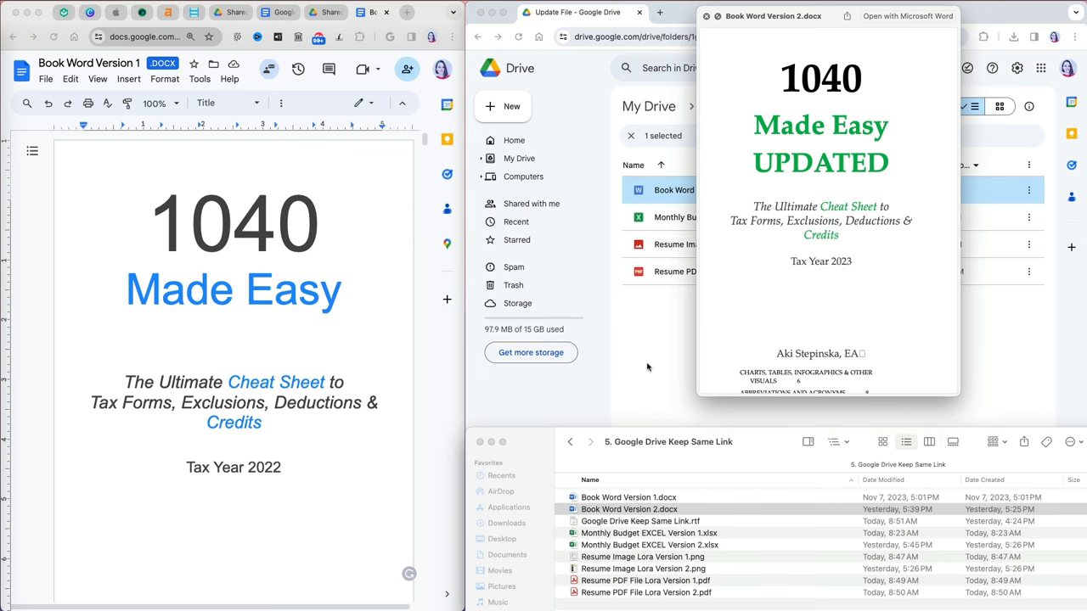
Step: Upload a new version of Book Word from its menu, then open the .docx in Docs
click(1050, 158)
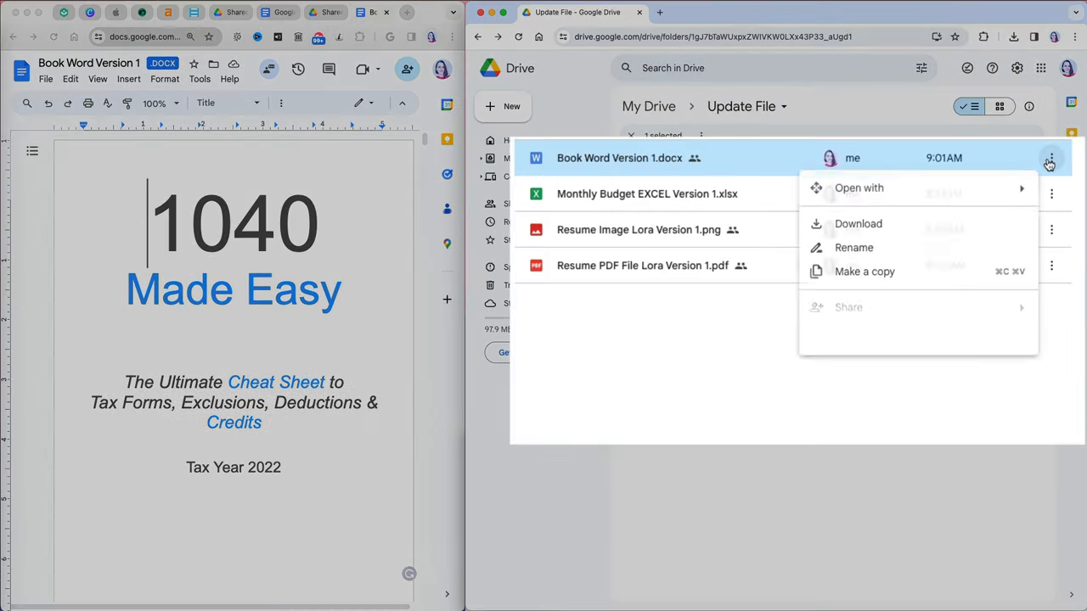
mouse_move(869, 356)
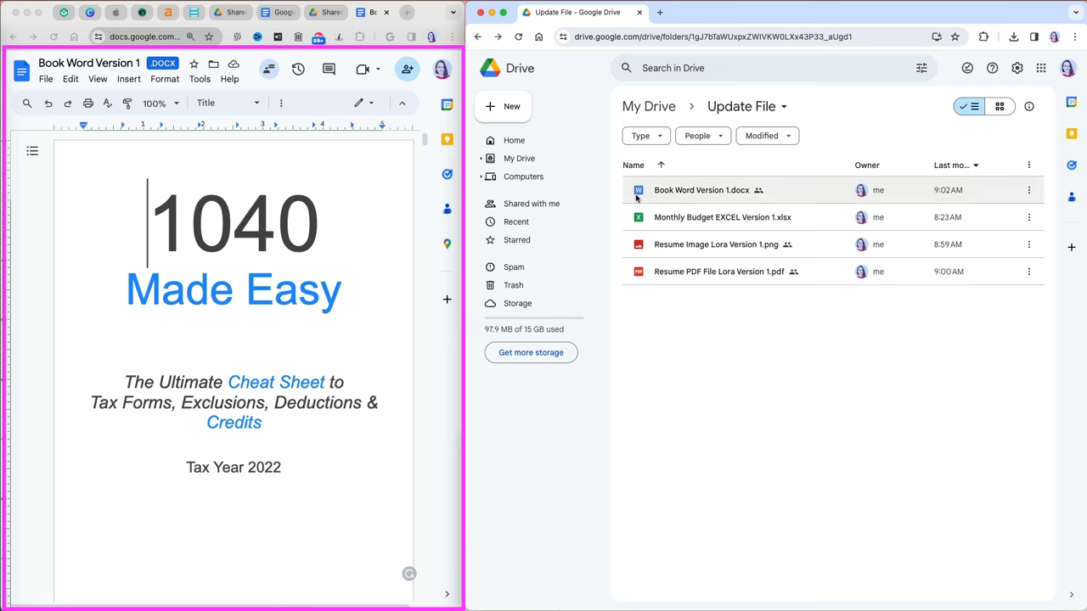
double_click(693, 190)
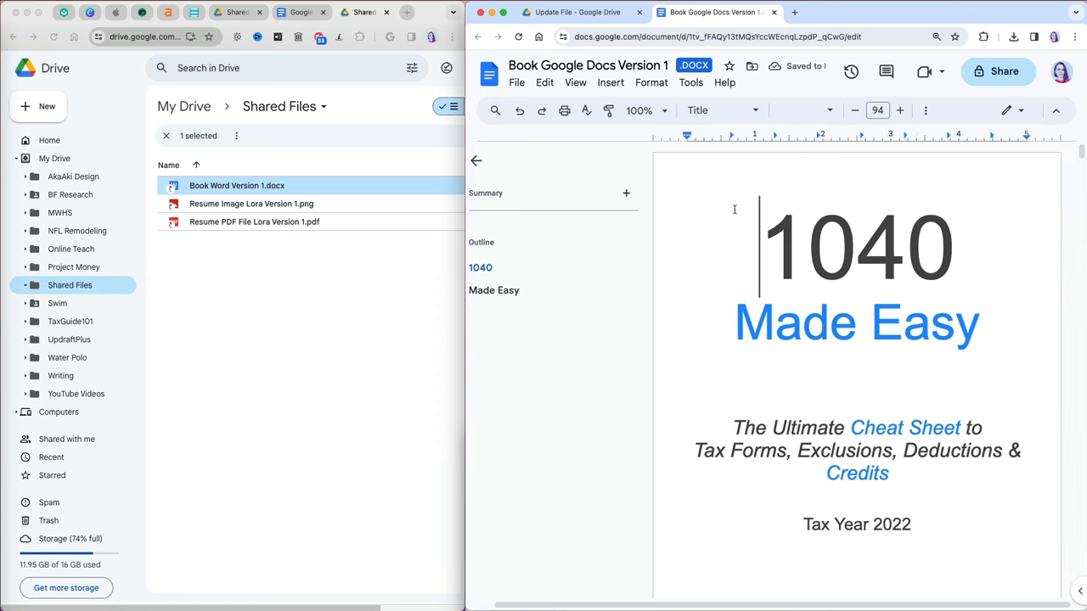
Step: Hide the outline and use File > Save as Google Docs to make a native copy
click(475, 160)
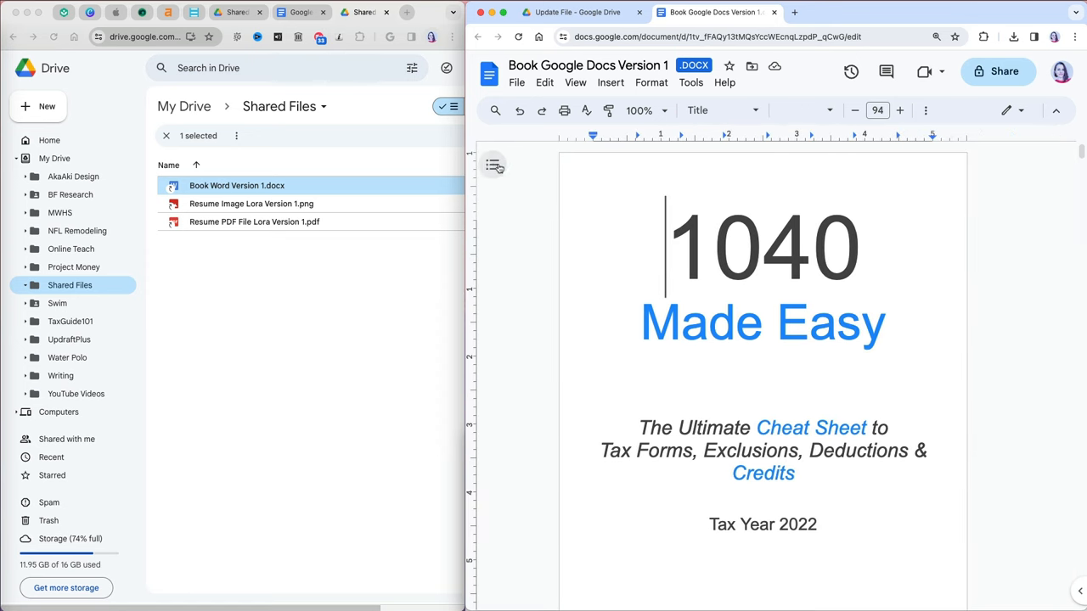
click(517, 83)
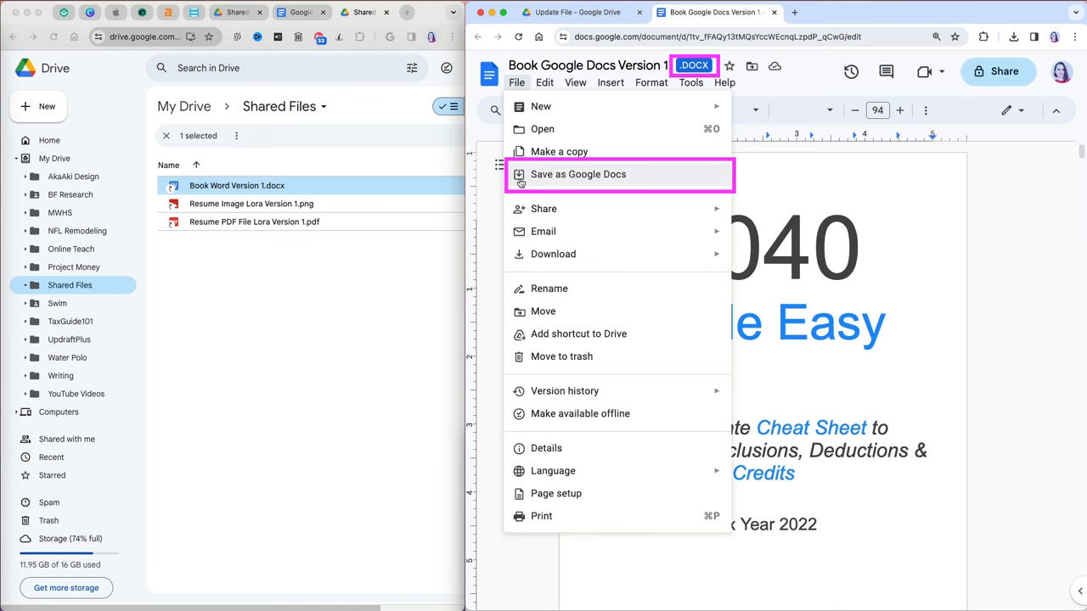
click(577, 174)
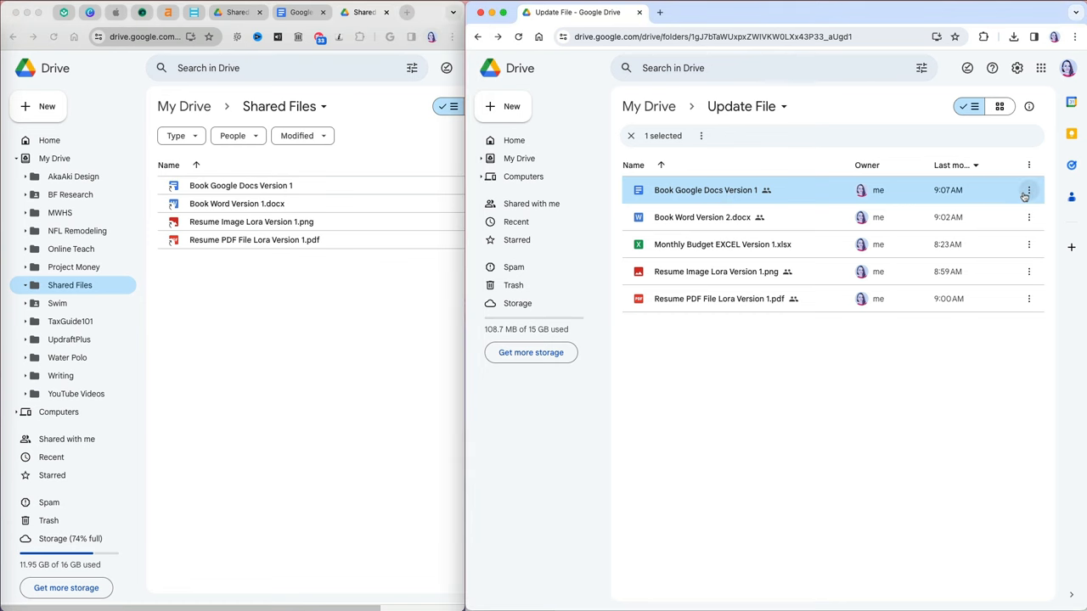
click(1028, 190)
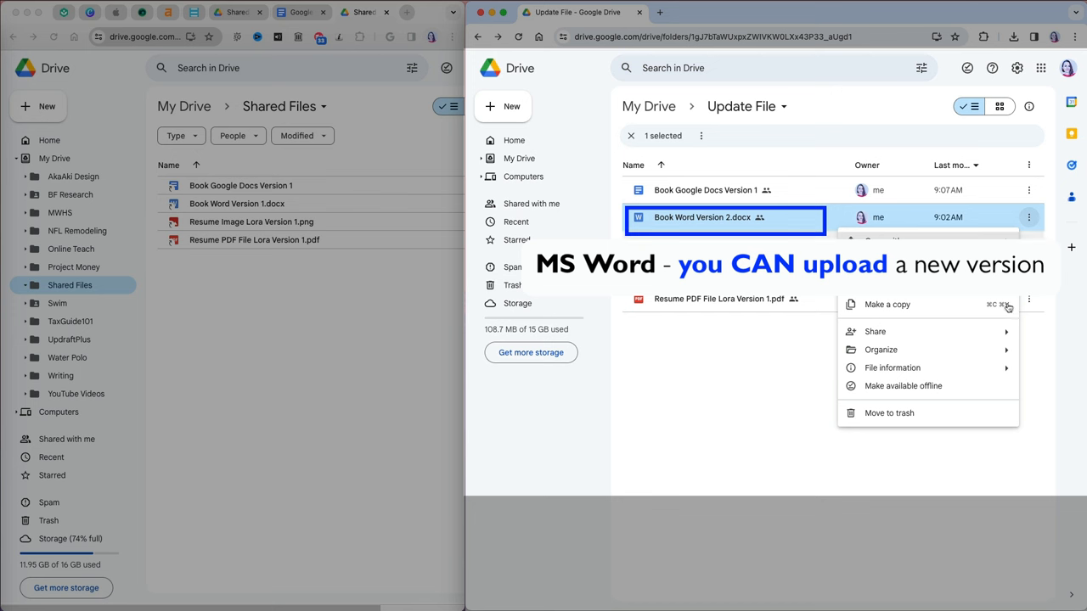
mouse_move(892, 368)
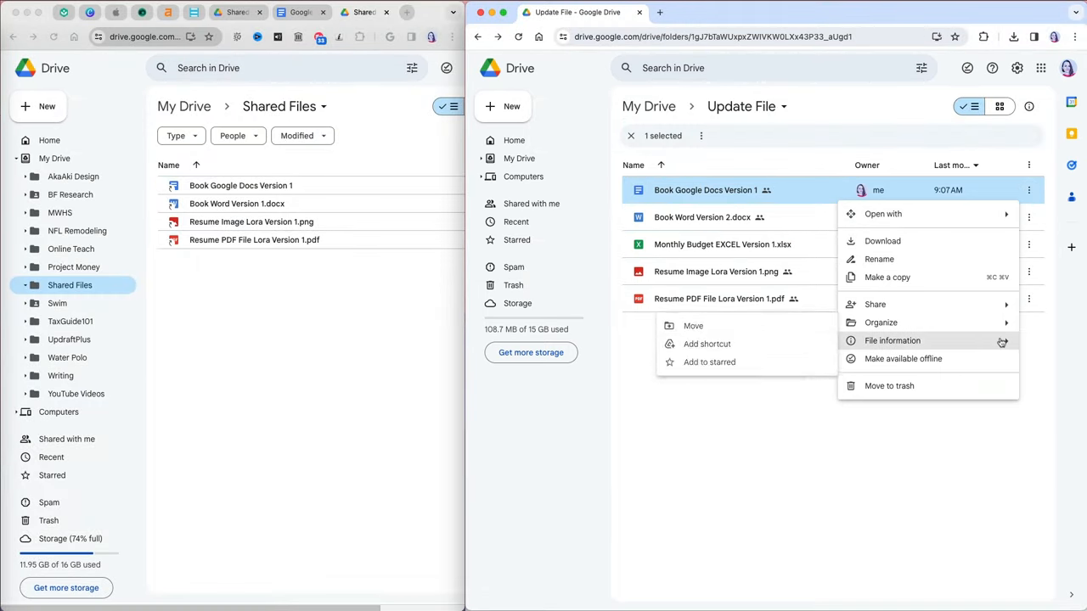
click(893, 340)
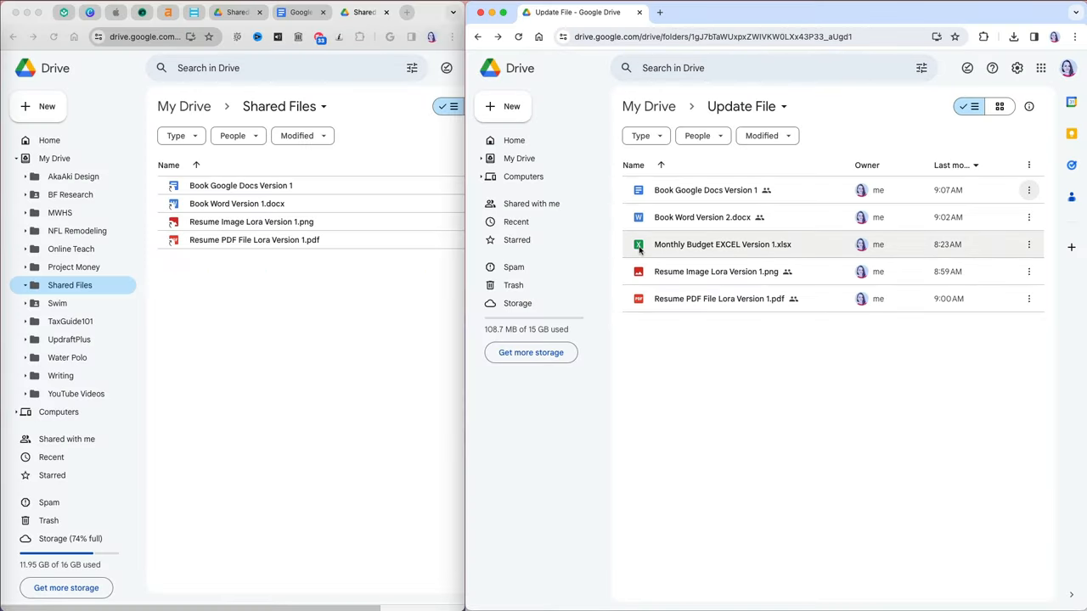
Step: Open the Monthly Budget EXCEL Version 1.xlsx file from the Shared Files list
double_click(723, 244)
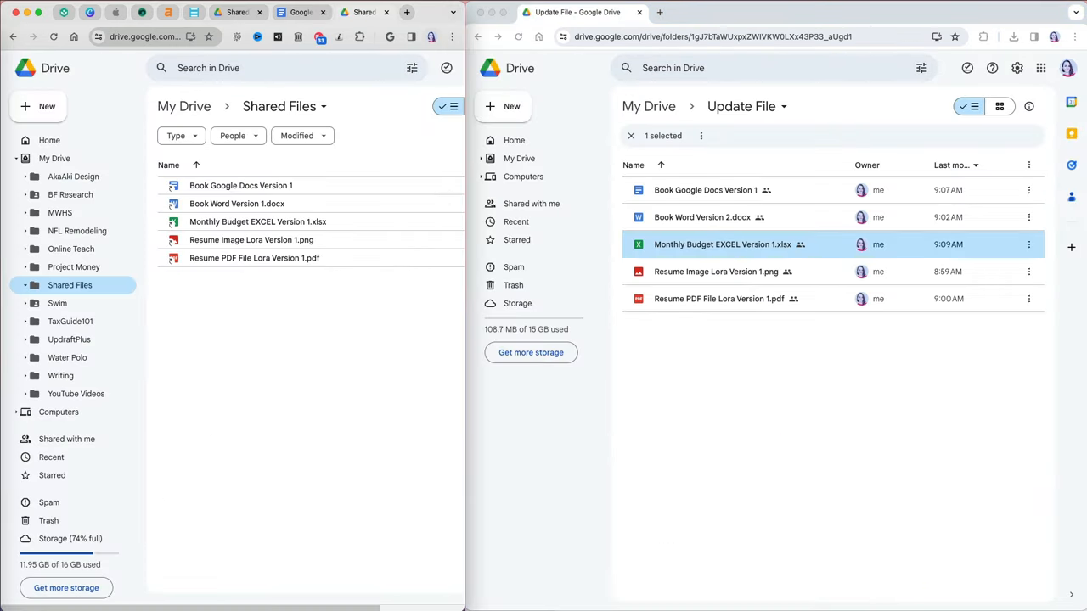
Step: Open the Monthly Budget .xlsx in Google Sheets and save it as a Google Sheets file
double_click(723, 244)
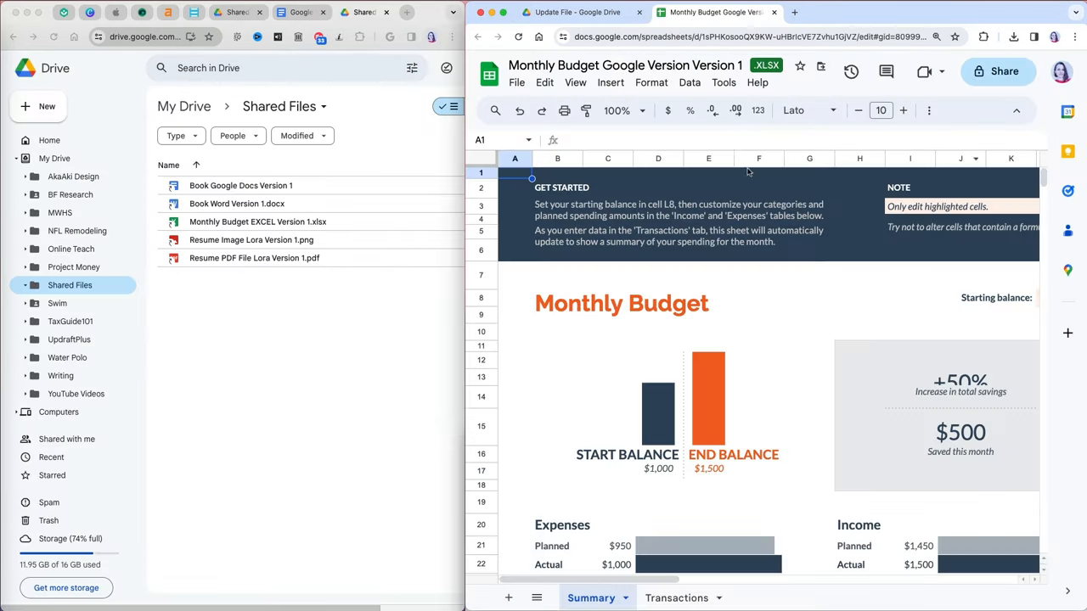
mouse_move(767, 65)
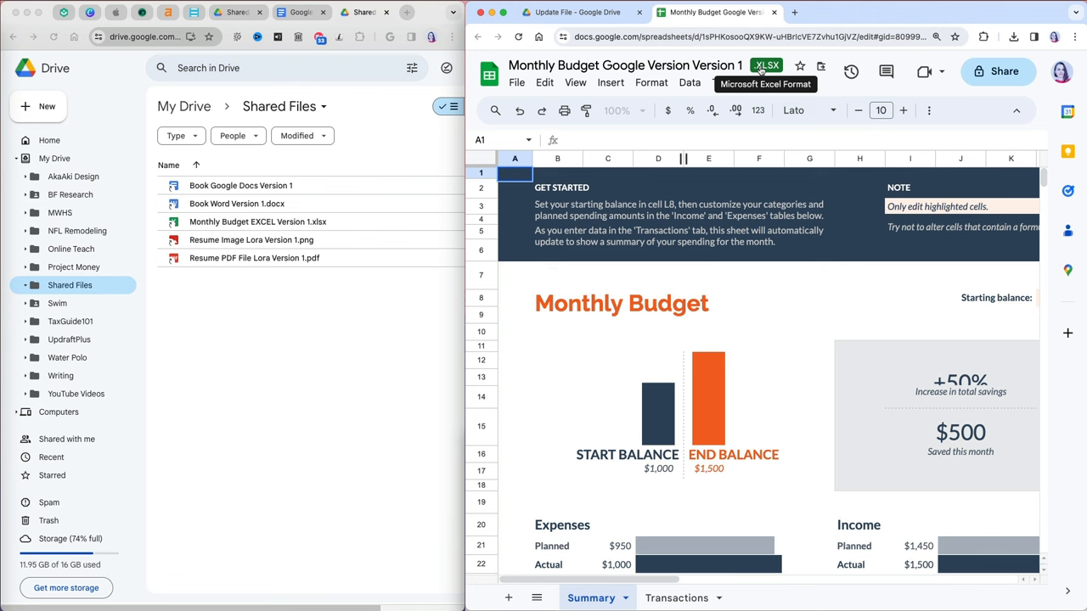
click(516, 83)
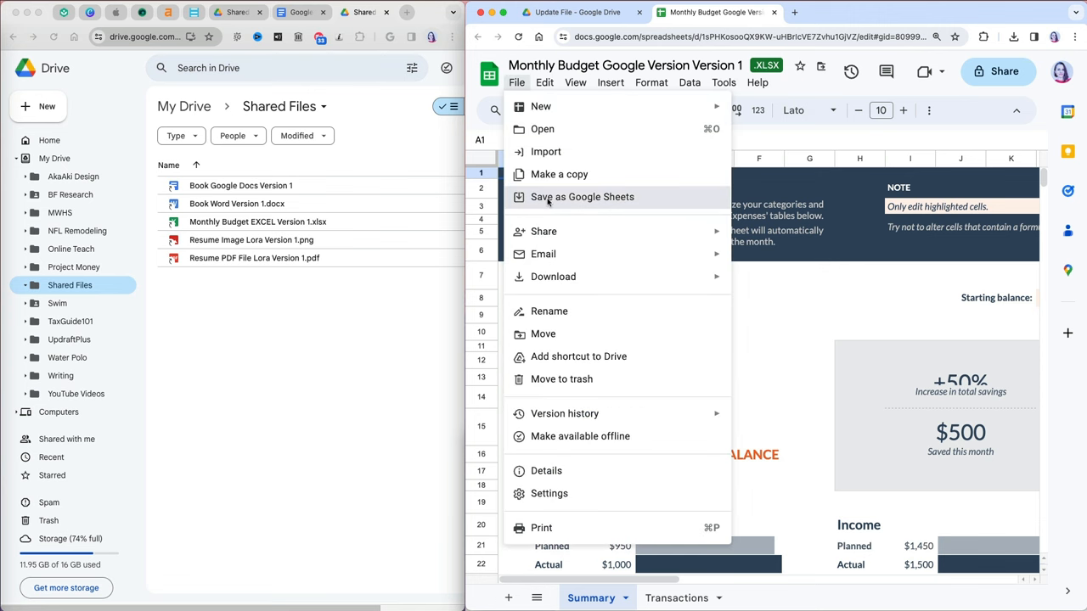
click(582, 197)
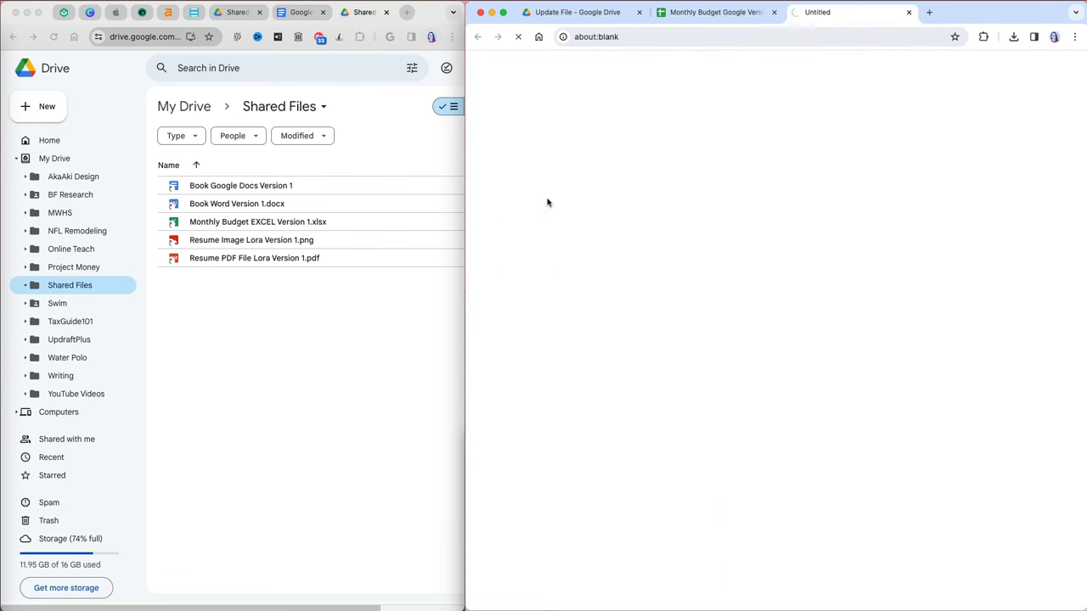